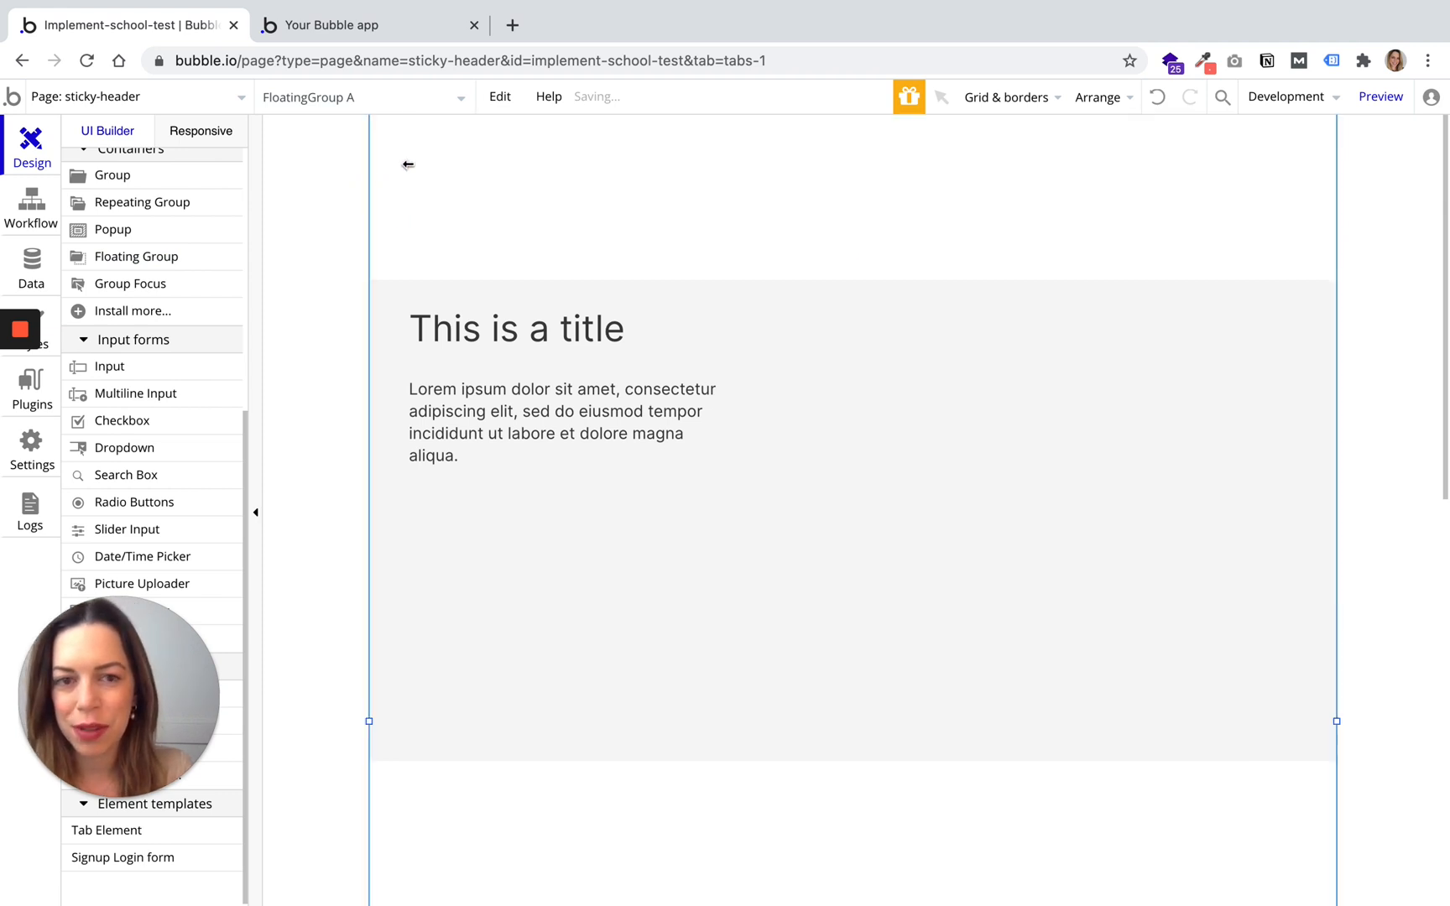
Select FloatingGroup A spanning the page top to review its top-left floating settings
click(833, 175)
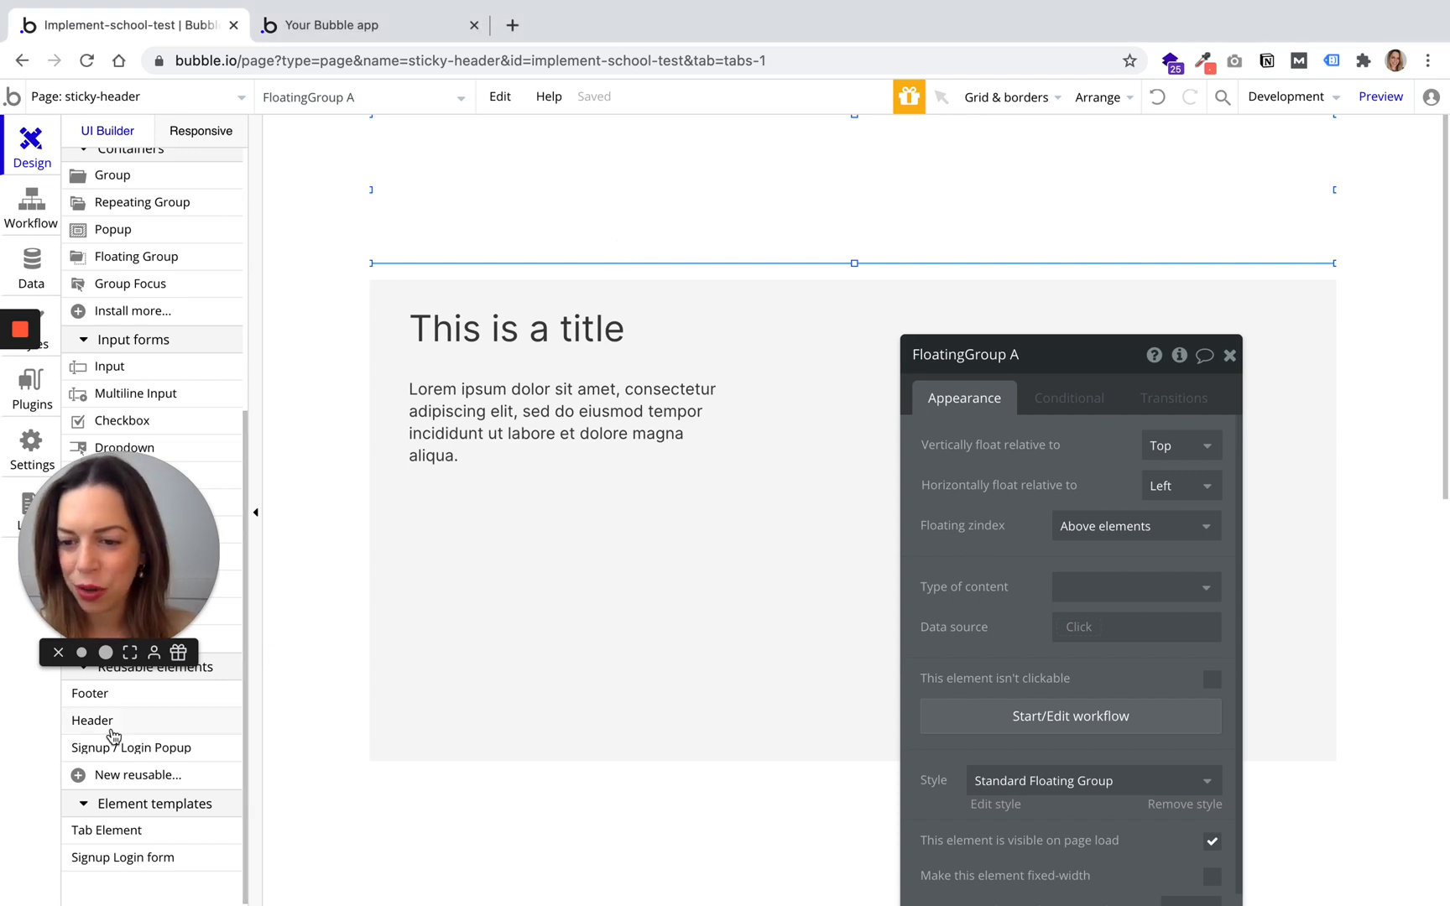
Place the Header reusable element inside FloatingGroup A and select the group as its parent
click(91, 720)
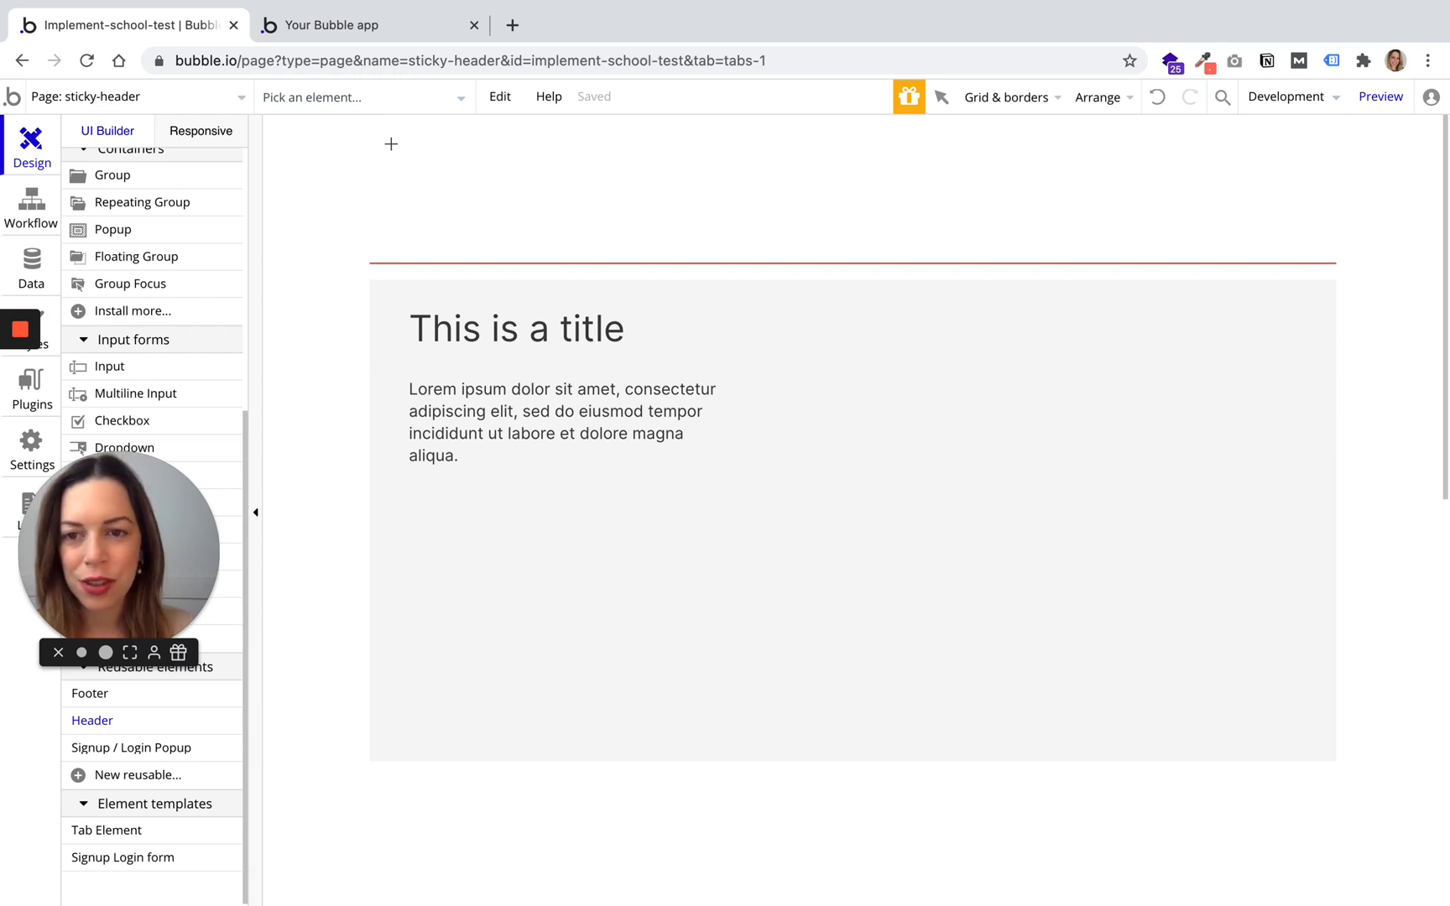
drag(387, 144, 1302, 248)
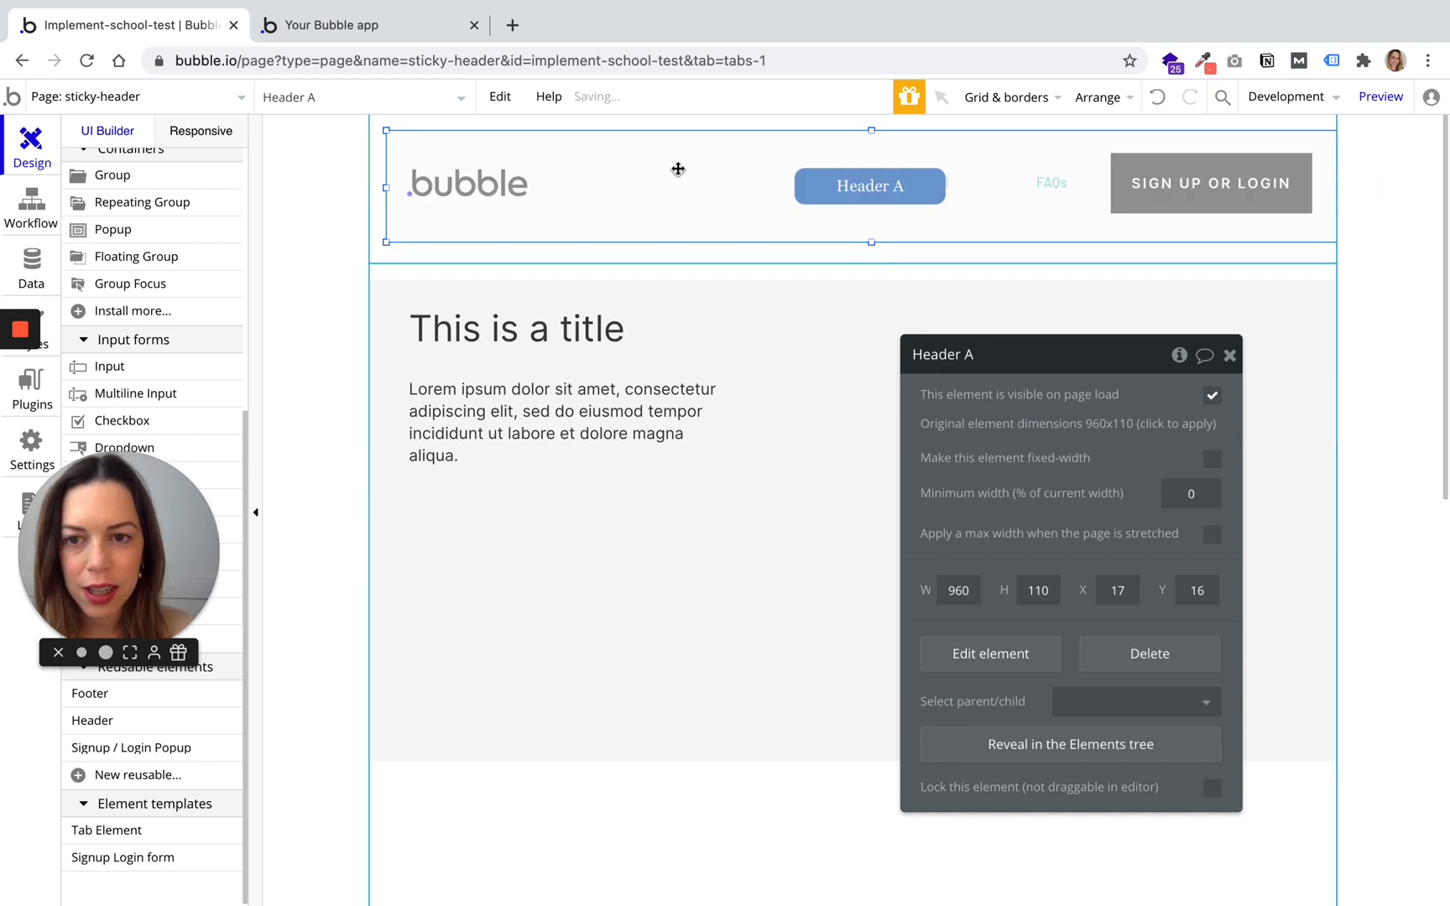
right_click(677, 170)
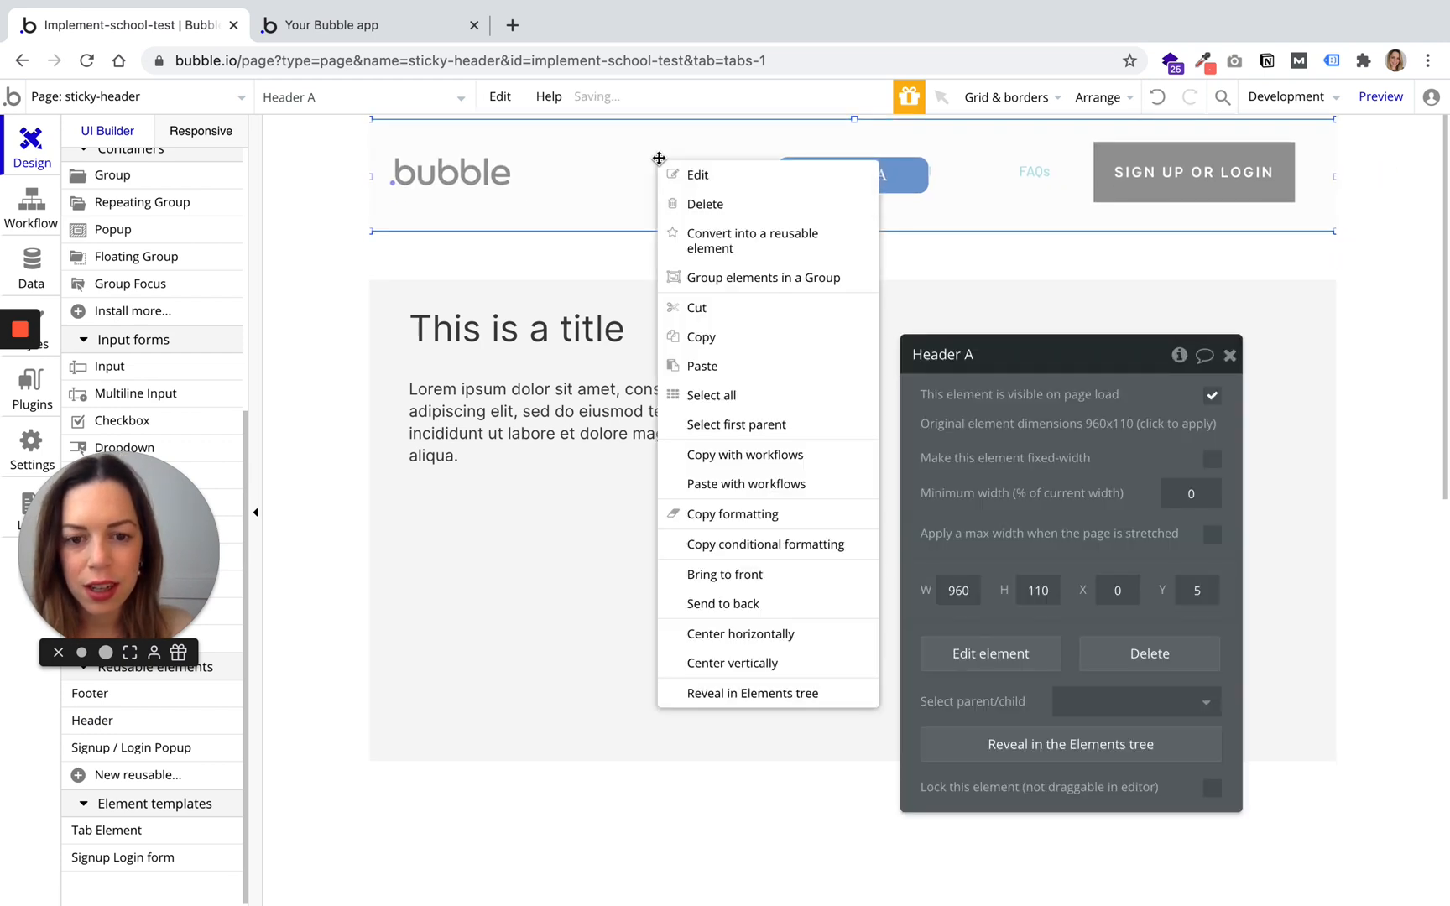
click(661, 180)
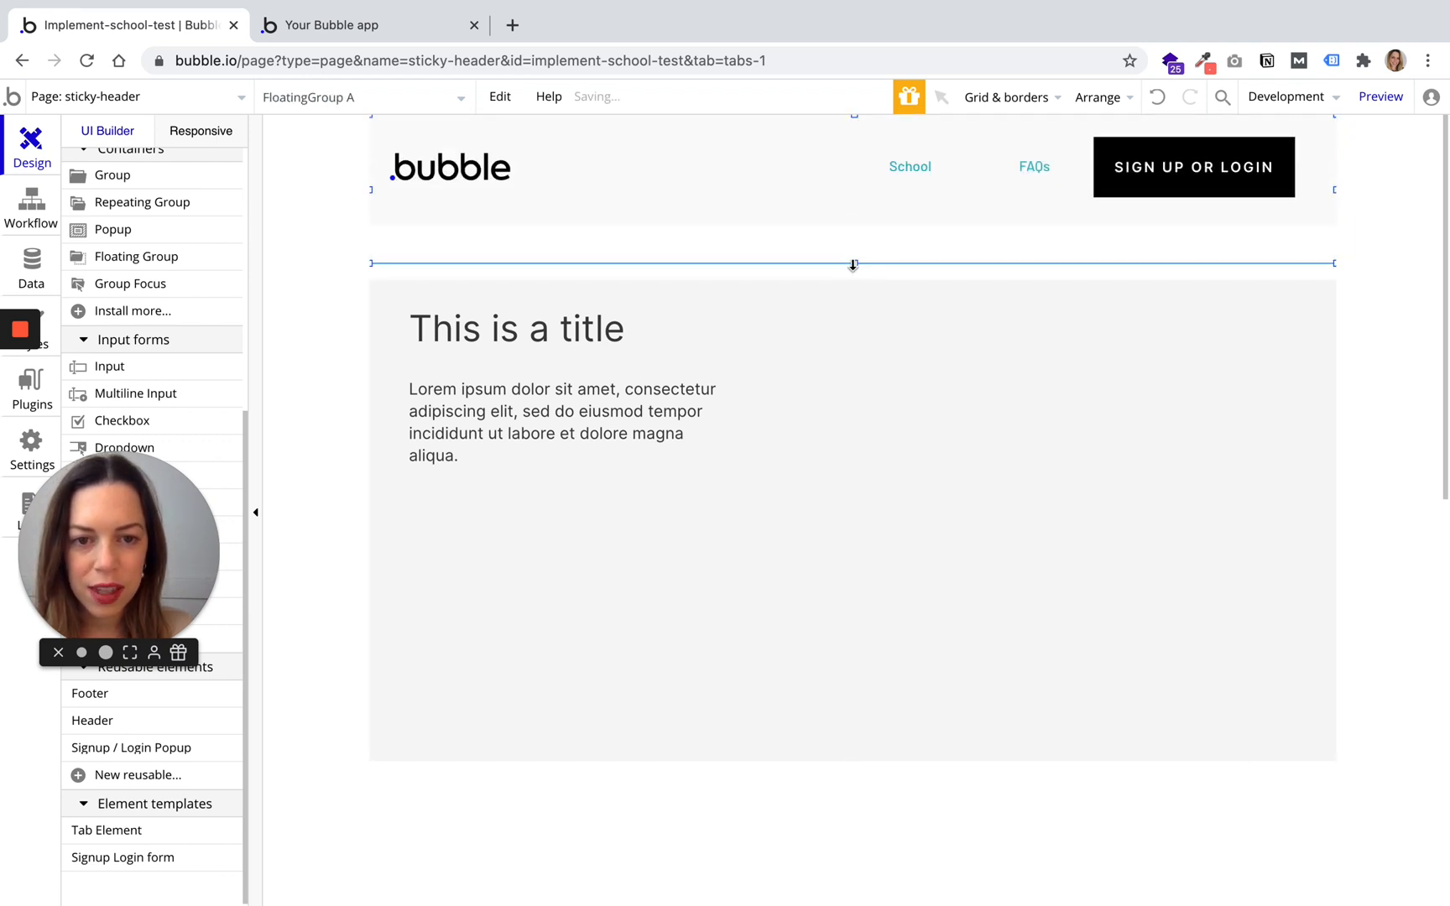
Set FloatingGroup A's 'Vertically float relative to' option to Top
click(851, 166)
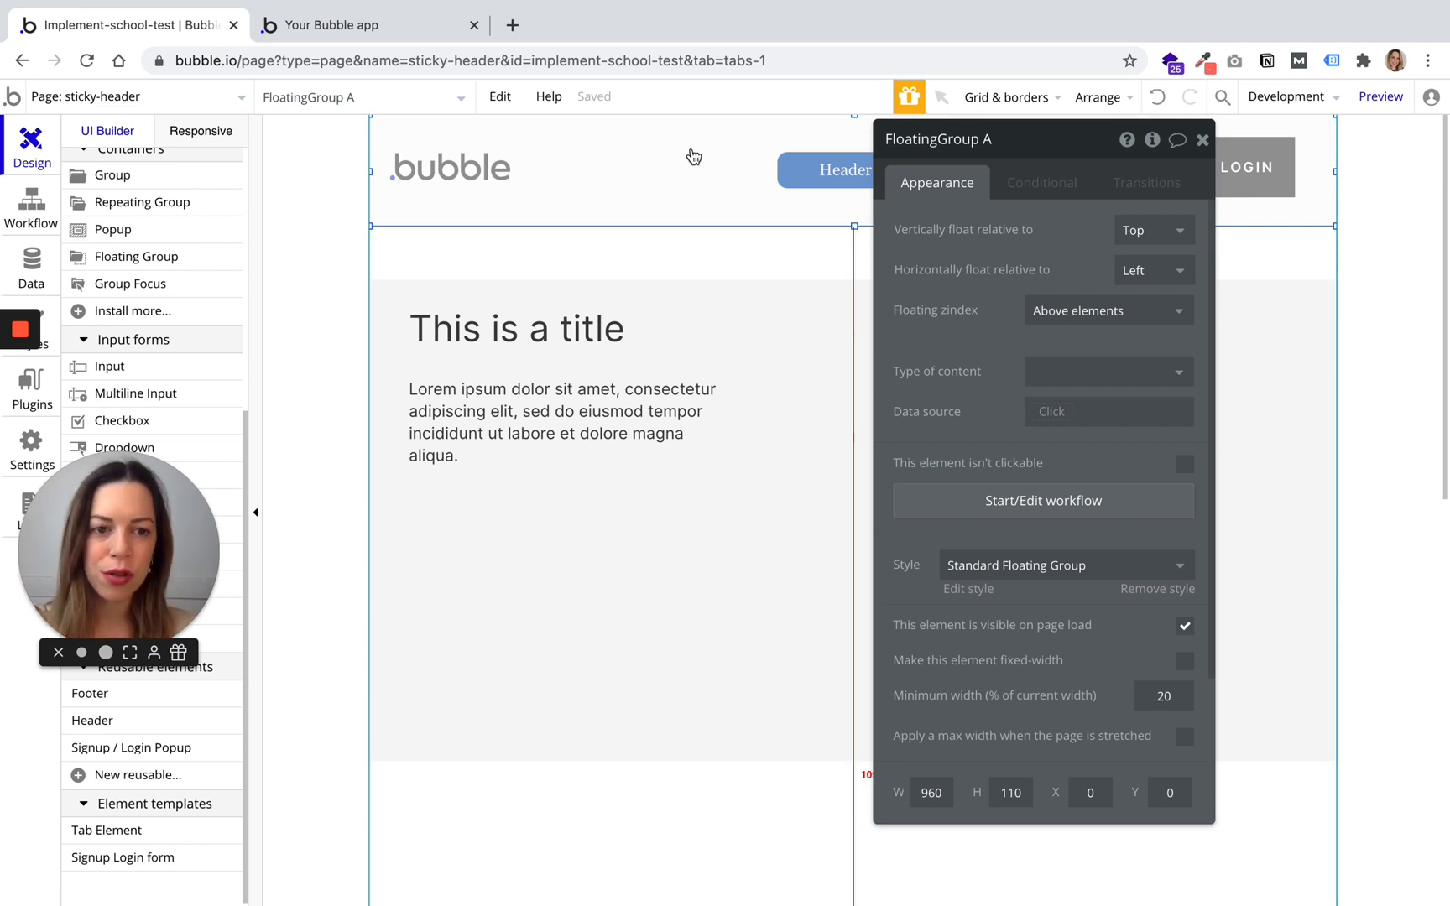
click(1153, 229)
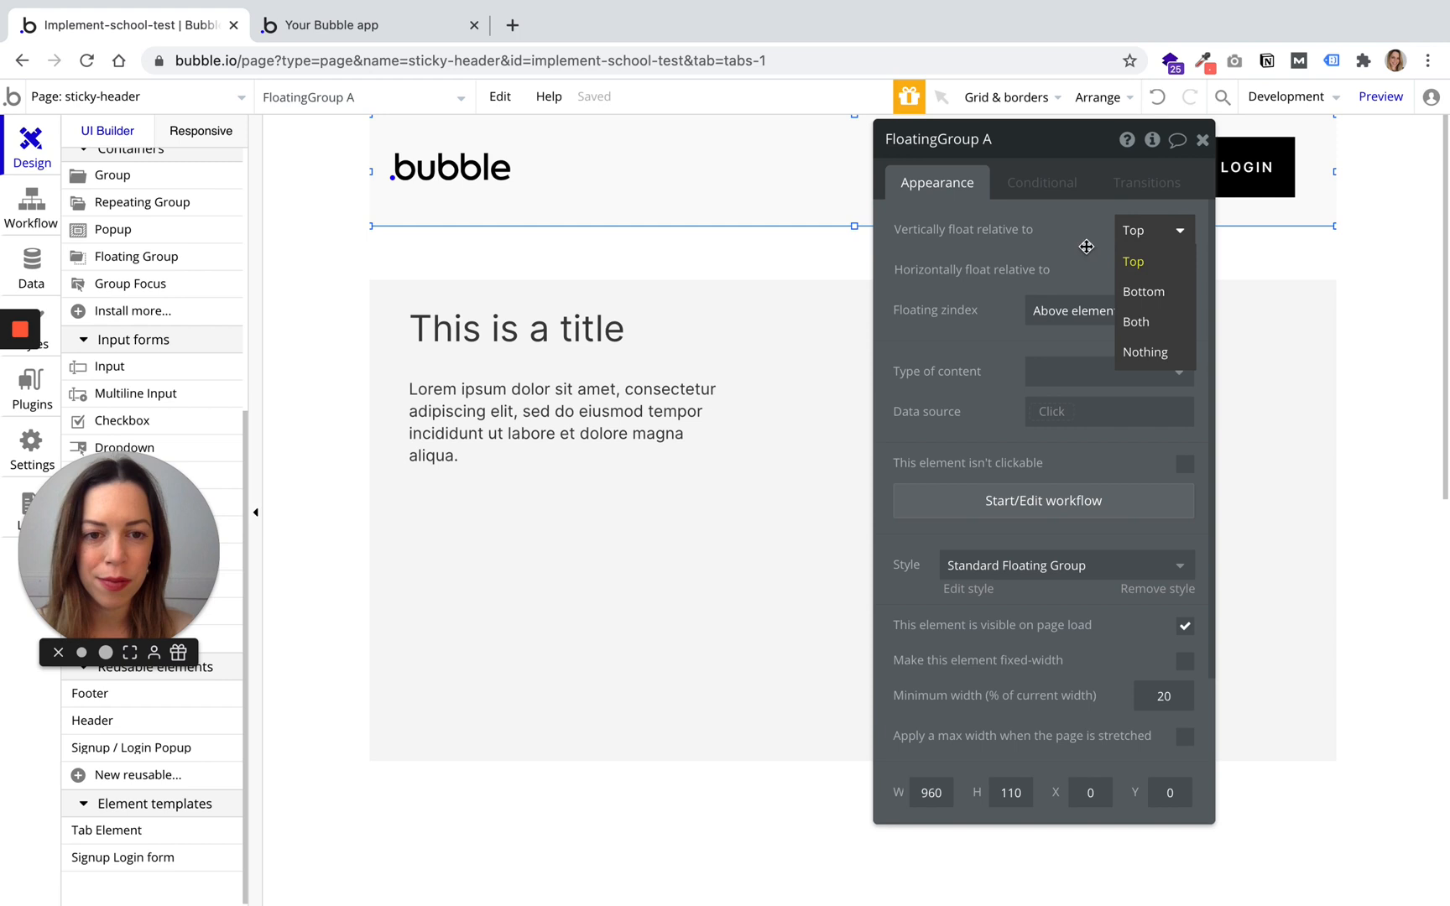
click(1132, 269)
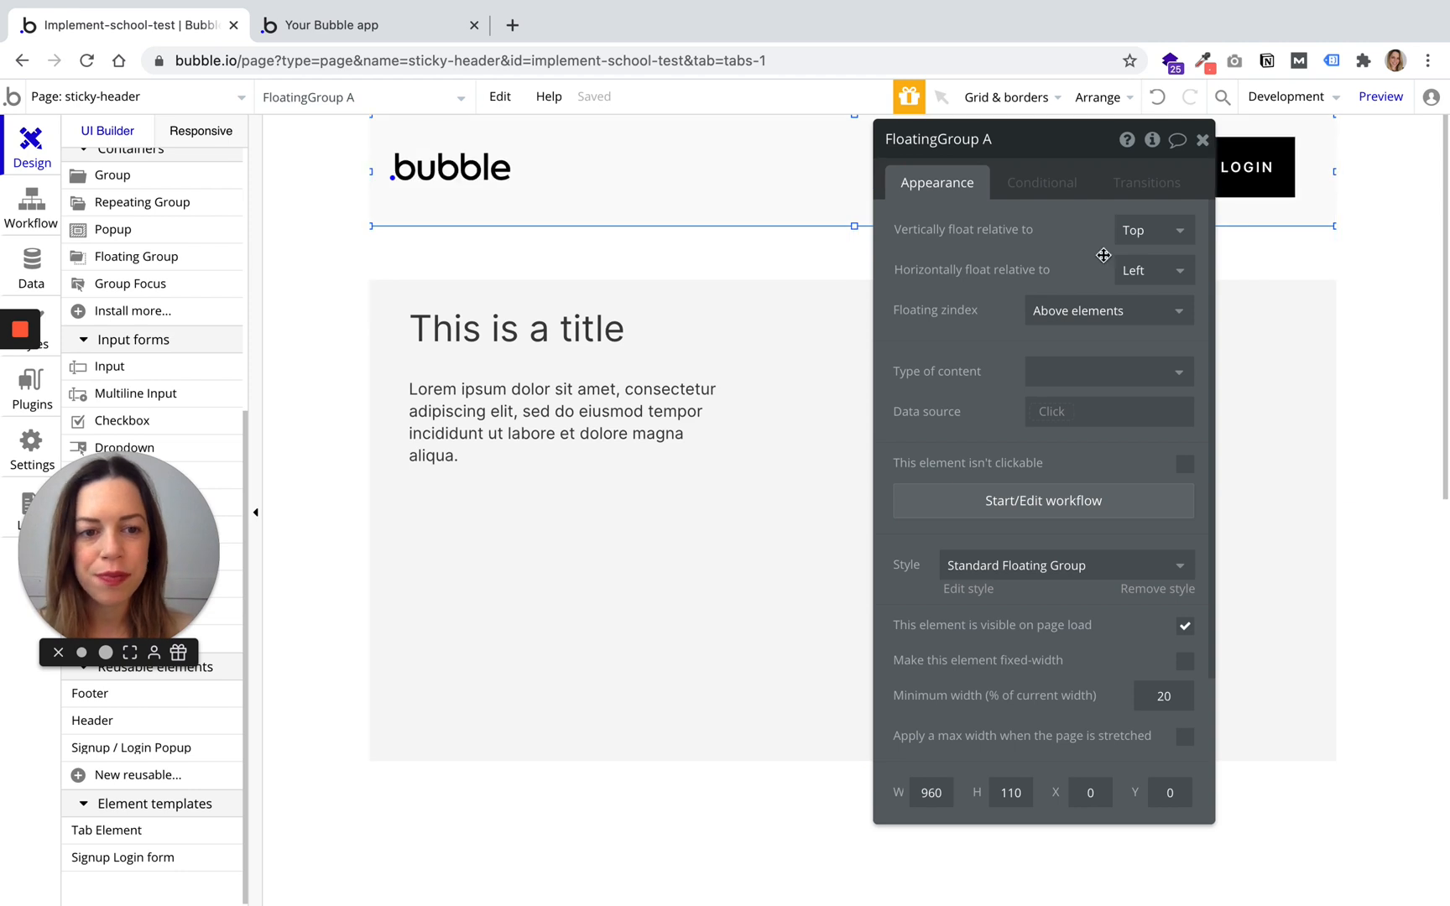
mouse_move(1151, 271)
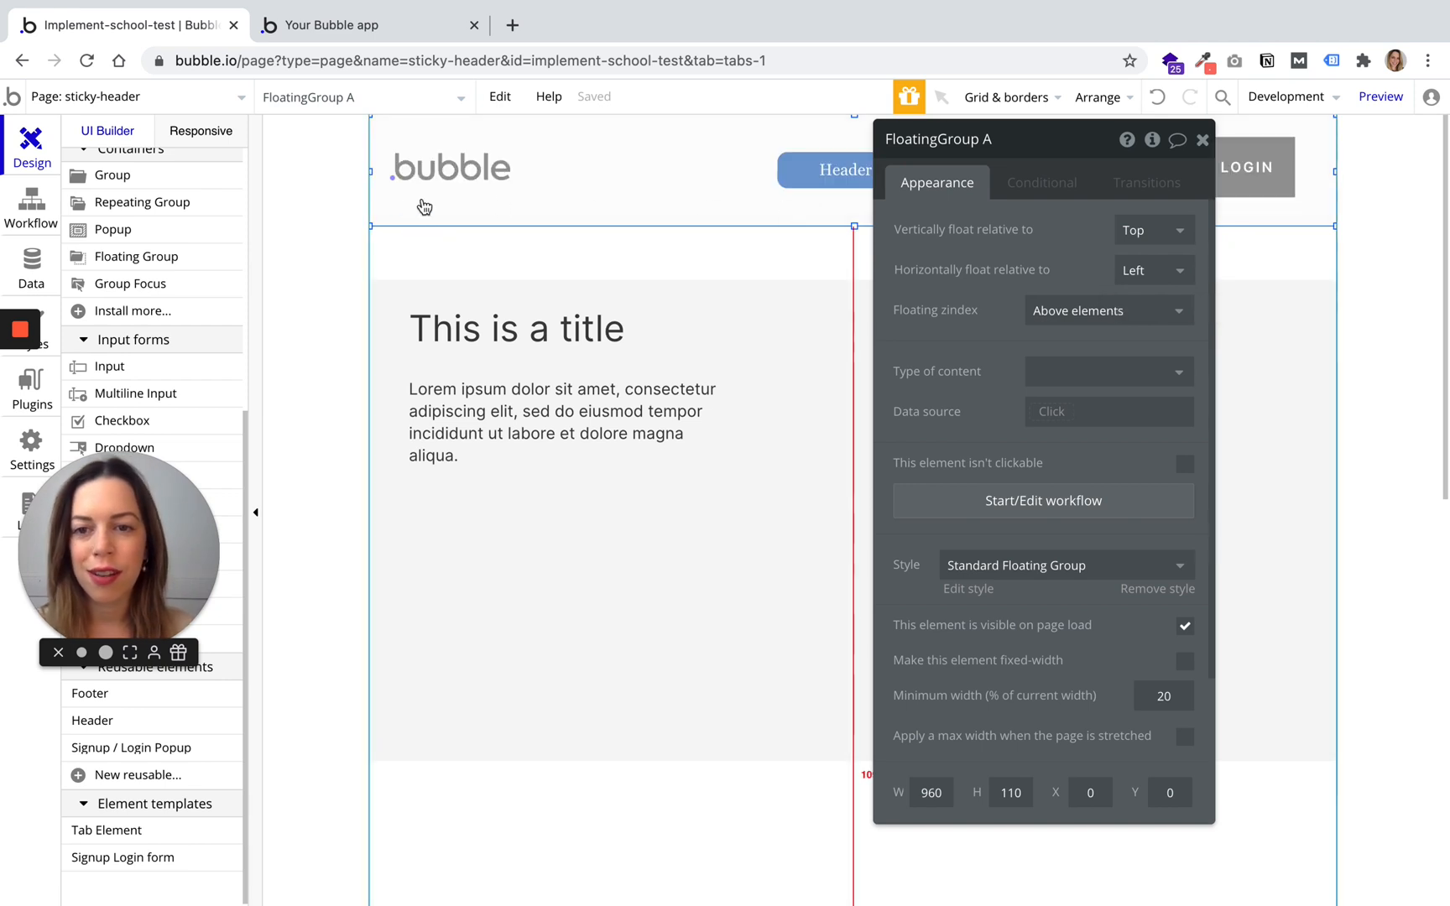
mouse_move(505, 182)
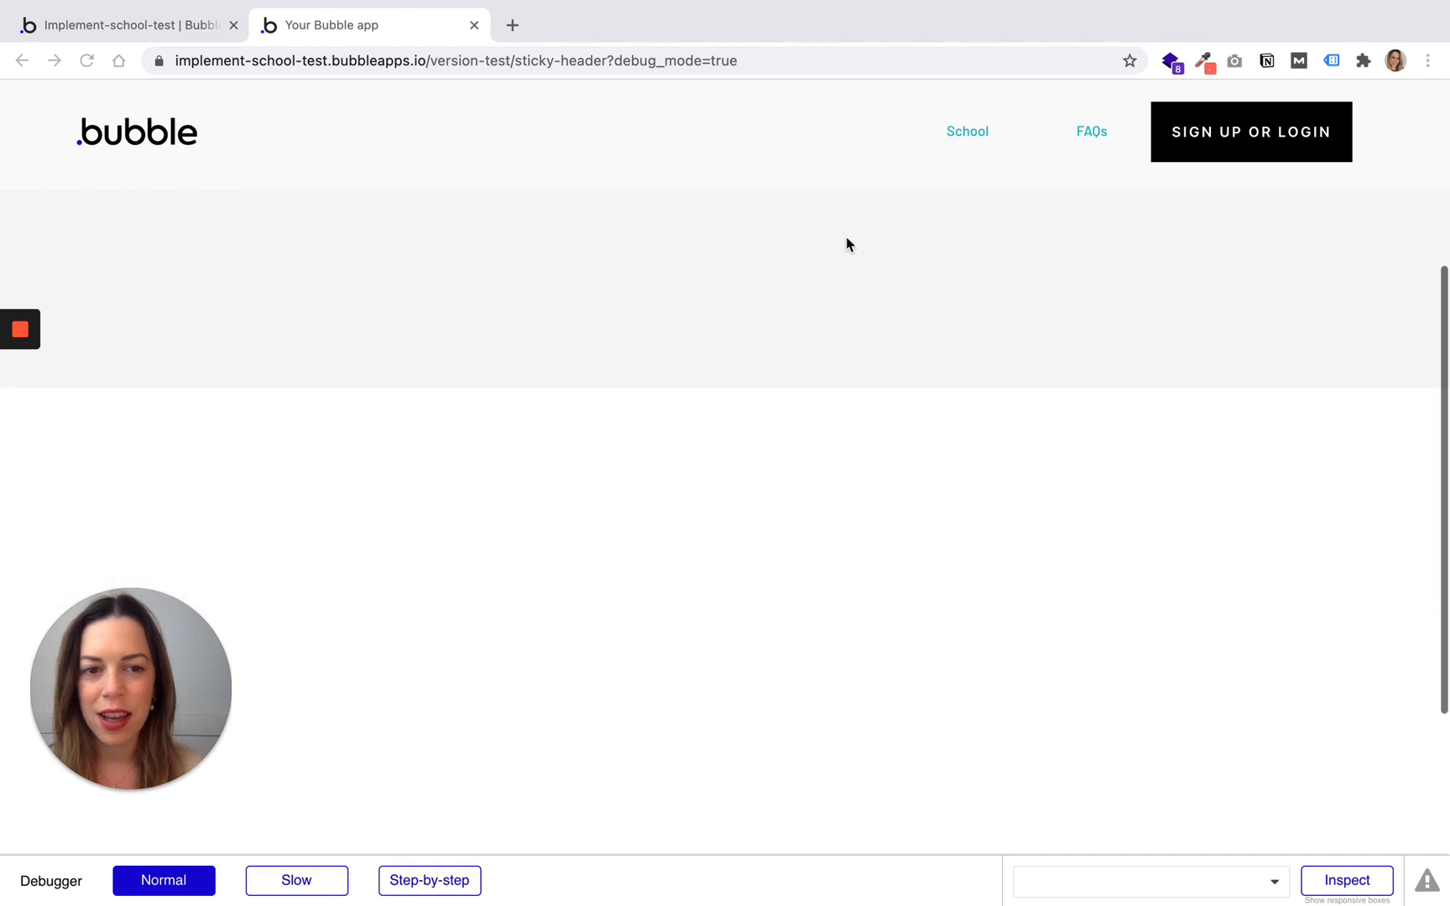
mouse_move(786, 333)
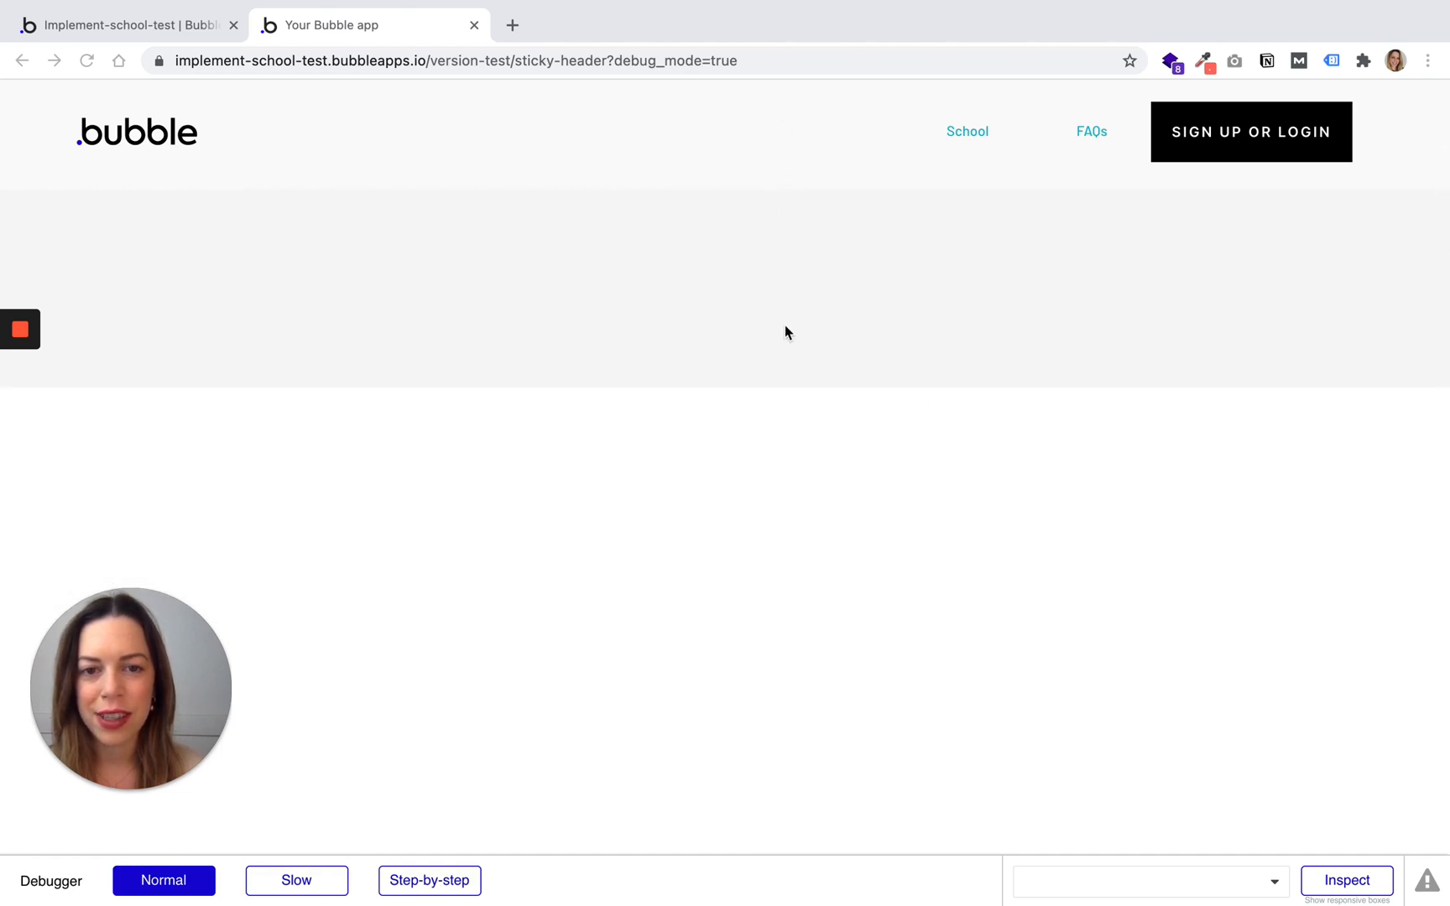